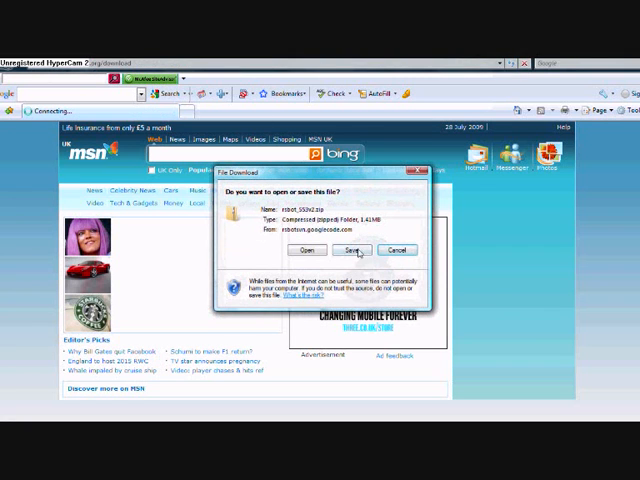
Save the googlecode zip into the Downloads folder and dismiss the Download complete notice.
left_click(350, 250)
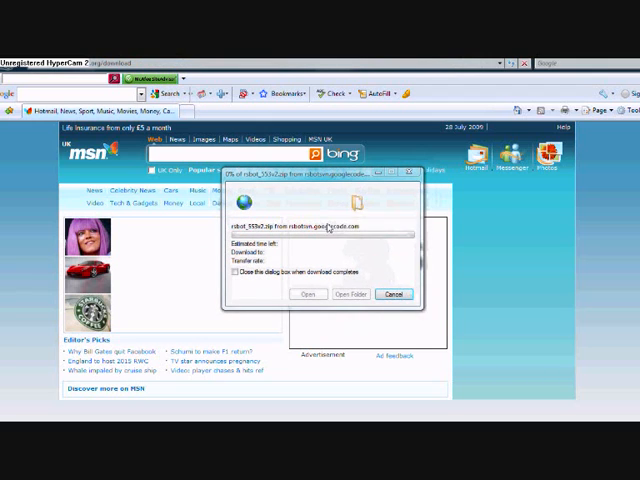
left_click(308, 292)
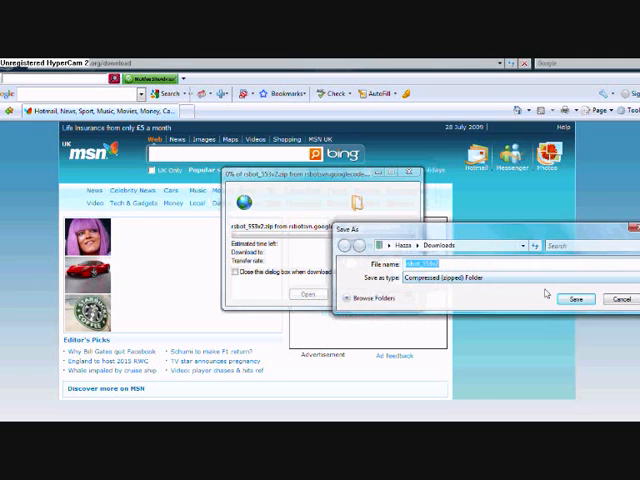
left_click(576, 300)
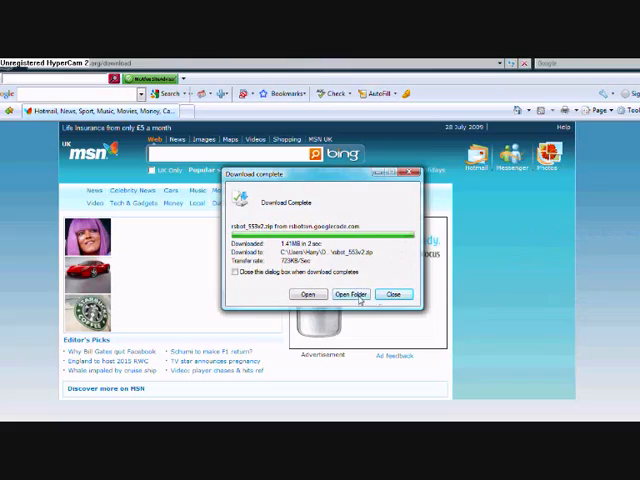
left_click(396, 294)
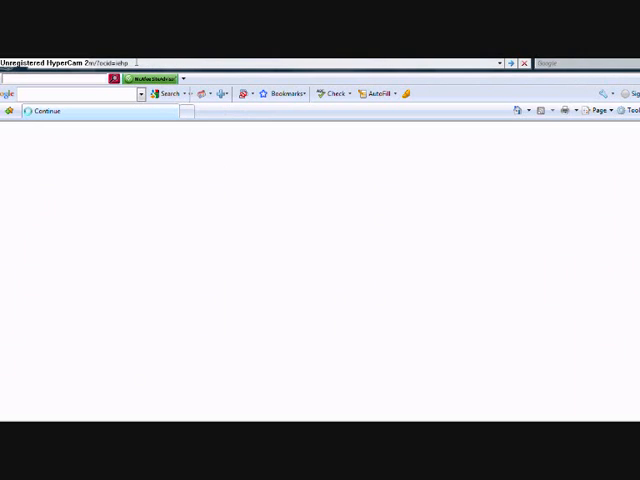
Paste the SourceForge 7-Zip address and start the installer download via Download Now.
right_click(60, 80)
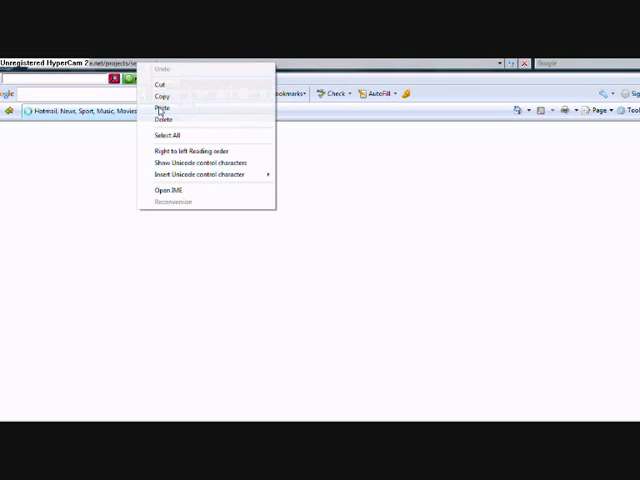
left_click(160, 104)
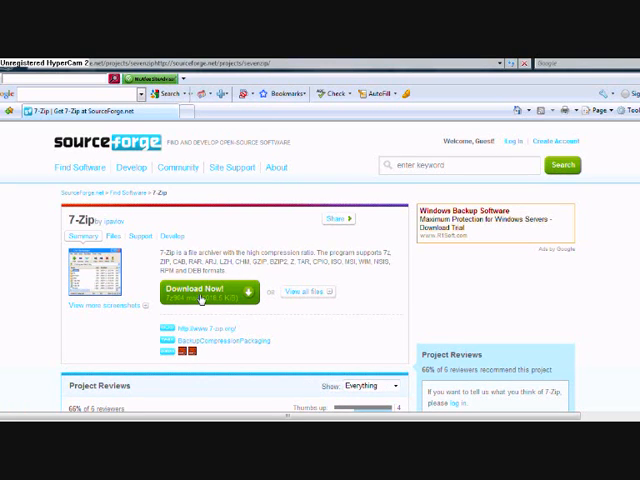
left_click(200, 292)
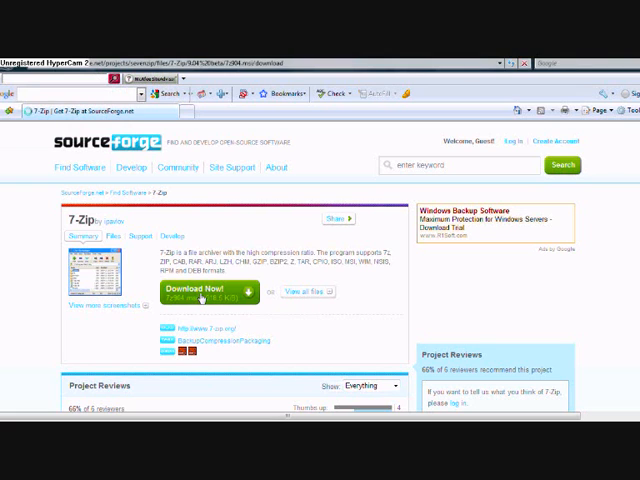
left_click(200, 292)
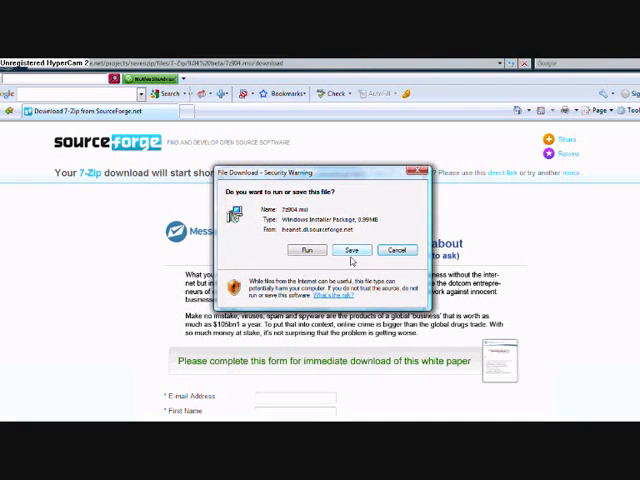
mouse_move(370, 268)
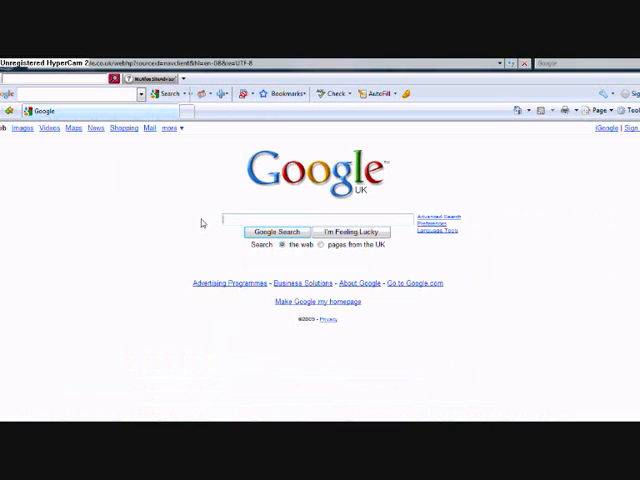
Search Google for 'java jdk' and go to Sun's Java SE Downloads result.
type("java")
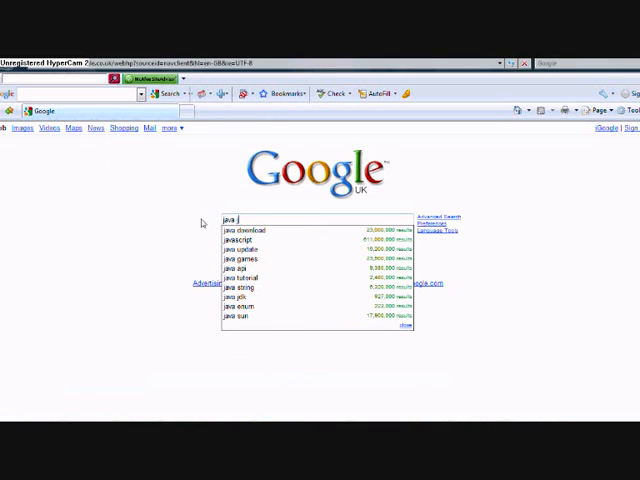
type("jdk")
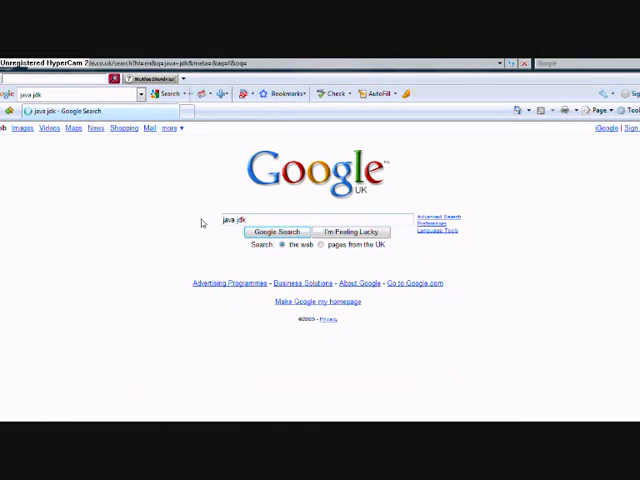
left_click(276, 232)
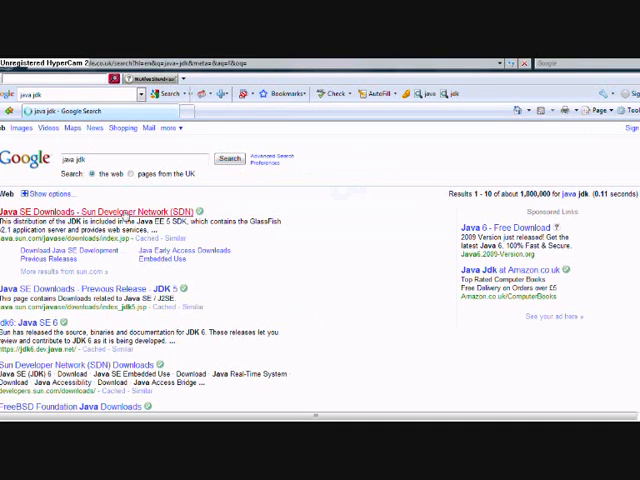
left_click(96, 208)
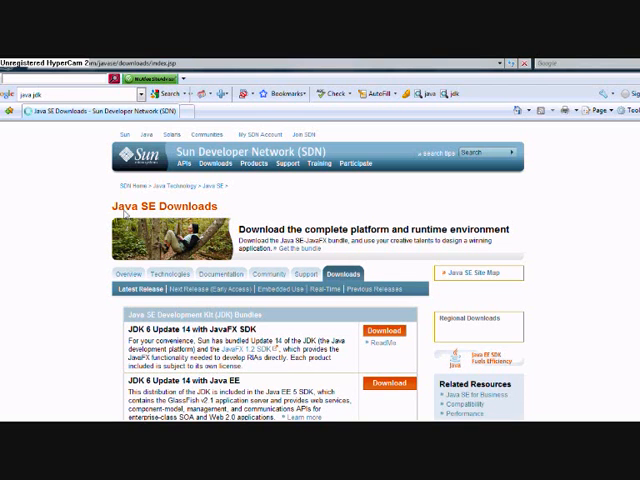
Choose JDK 6 Update 14 and proceed to its download page.
scroll("down", 3)
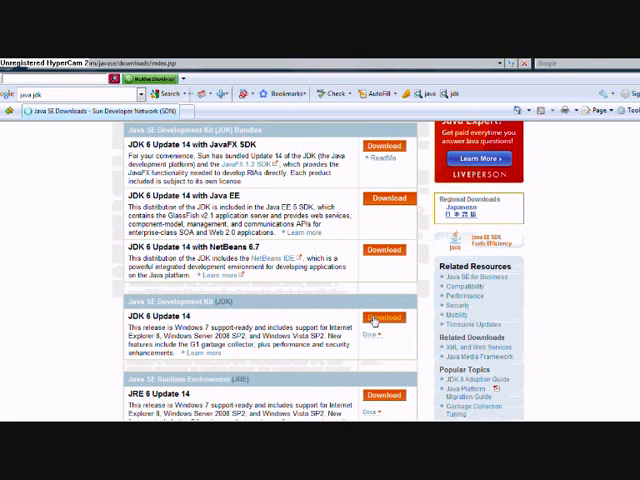
left_click(386, 316)
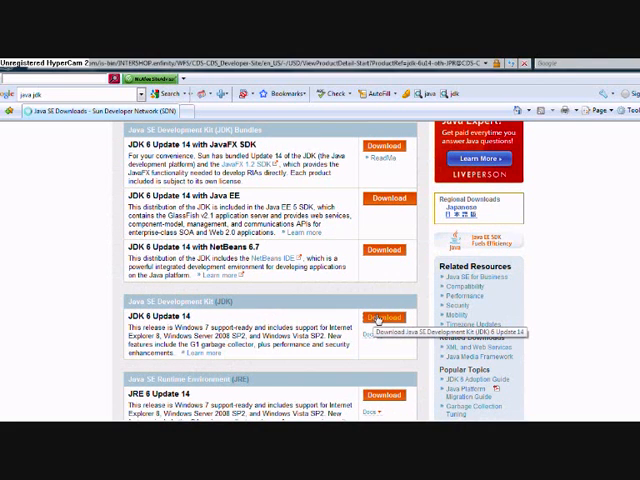
left_click(384, 318)
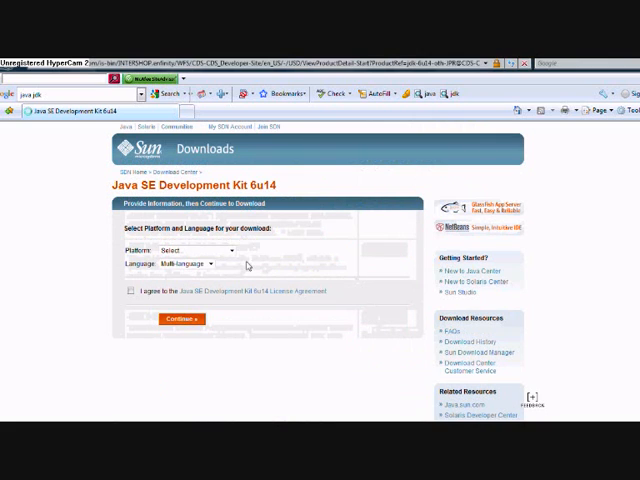
Select Windows, accept the licence, continue and start the JDK 6u14 Windows file download.
left_click(196, 250)
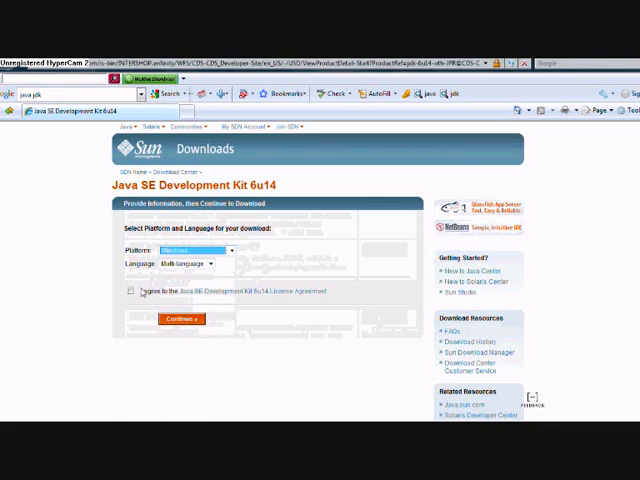
left_click(130, 292)
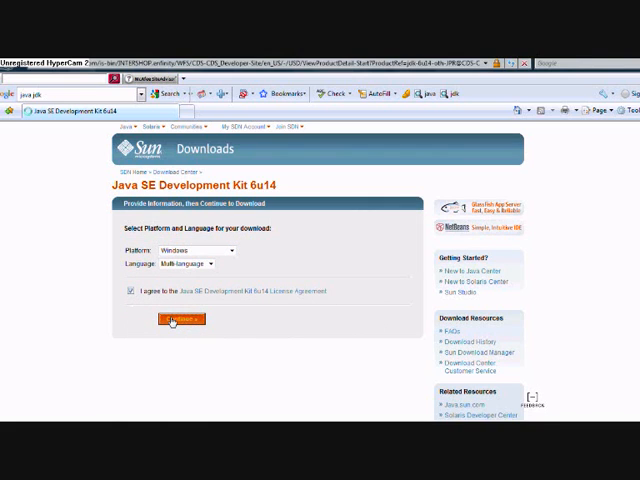
left_click(180, 320)
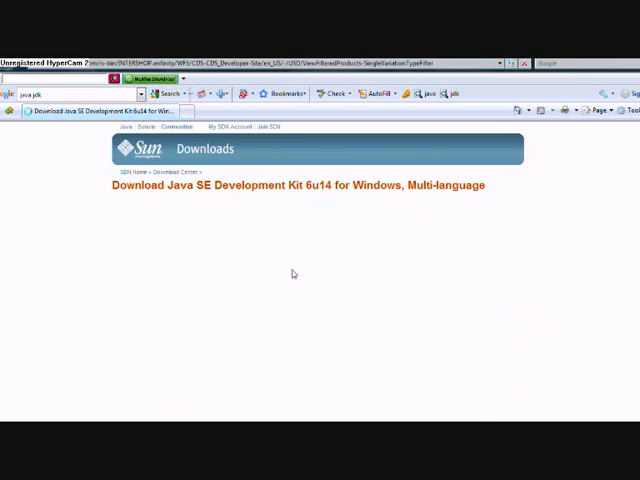
mouse_move(244, 288)
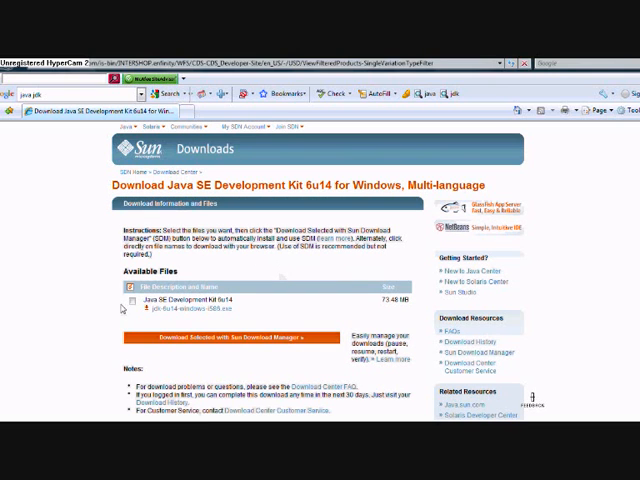
left_click(132, 302)
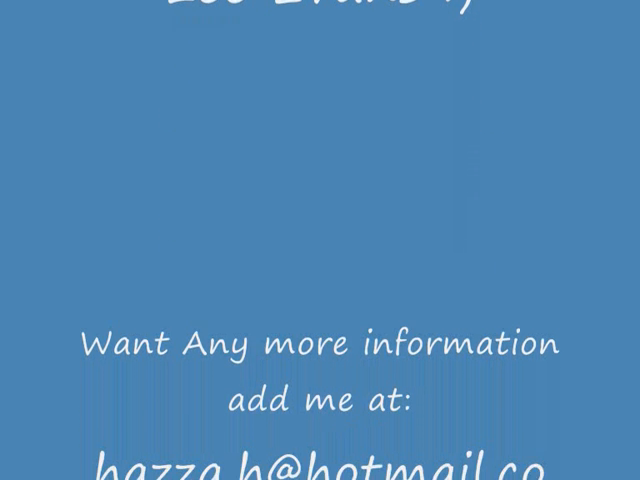
scroll("down", 3)
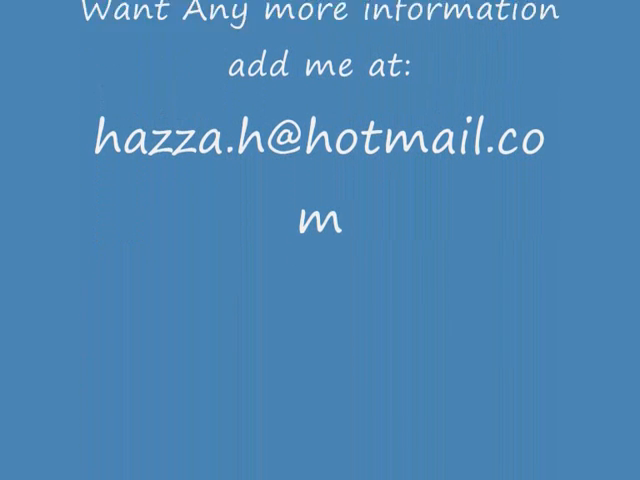